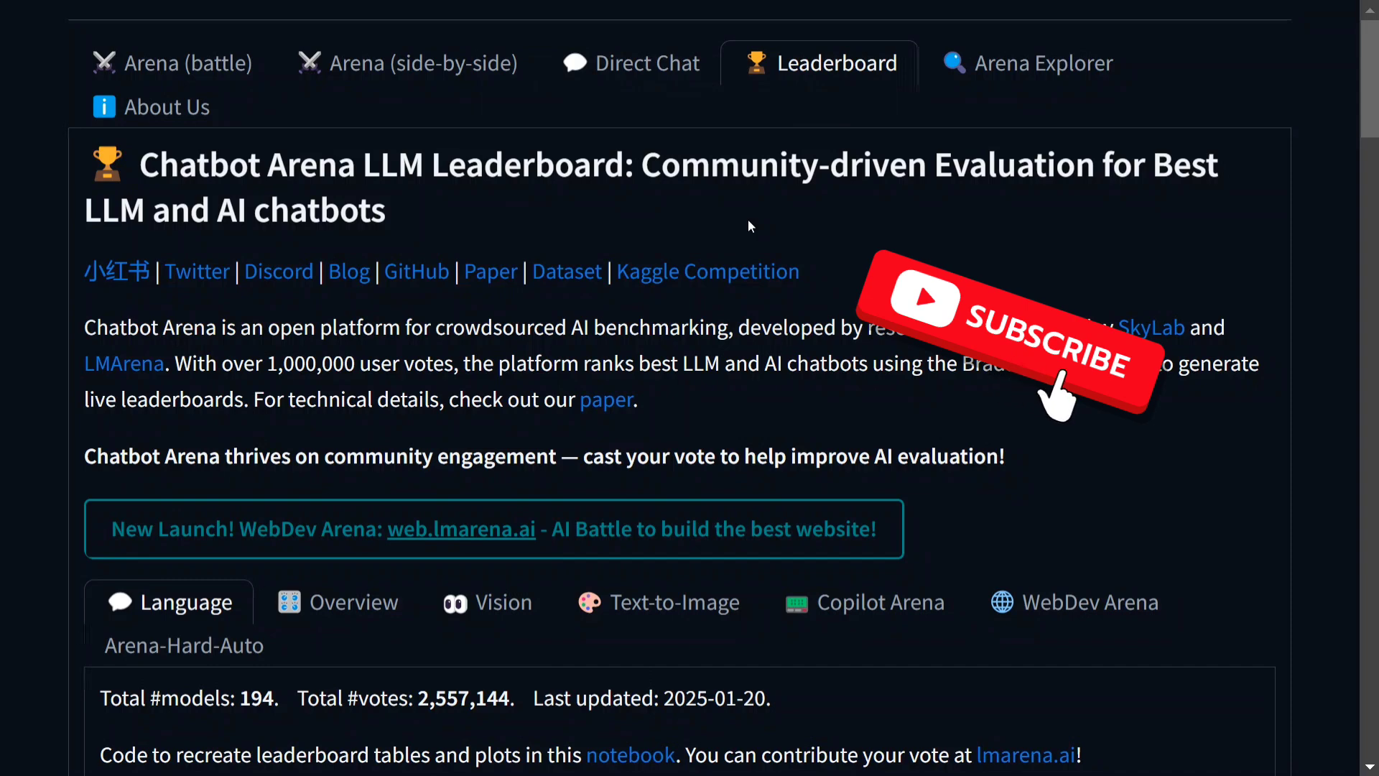
- Search Google for 'google ai studio' via the 'google ai' suggestion
{"action": "scroll", "scroll_direction": "down", "scroll_amount": 3}
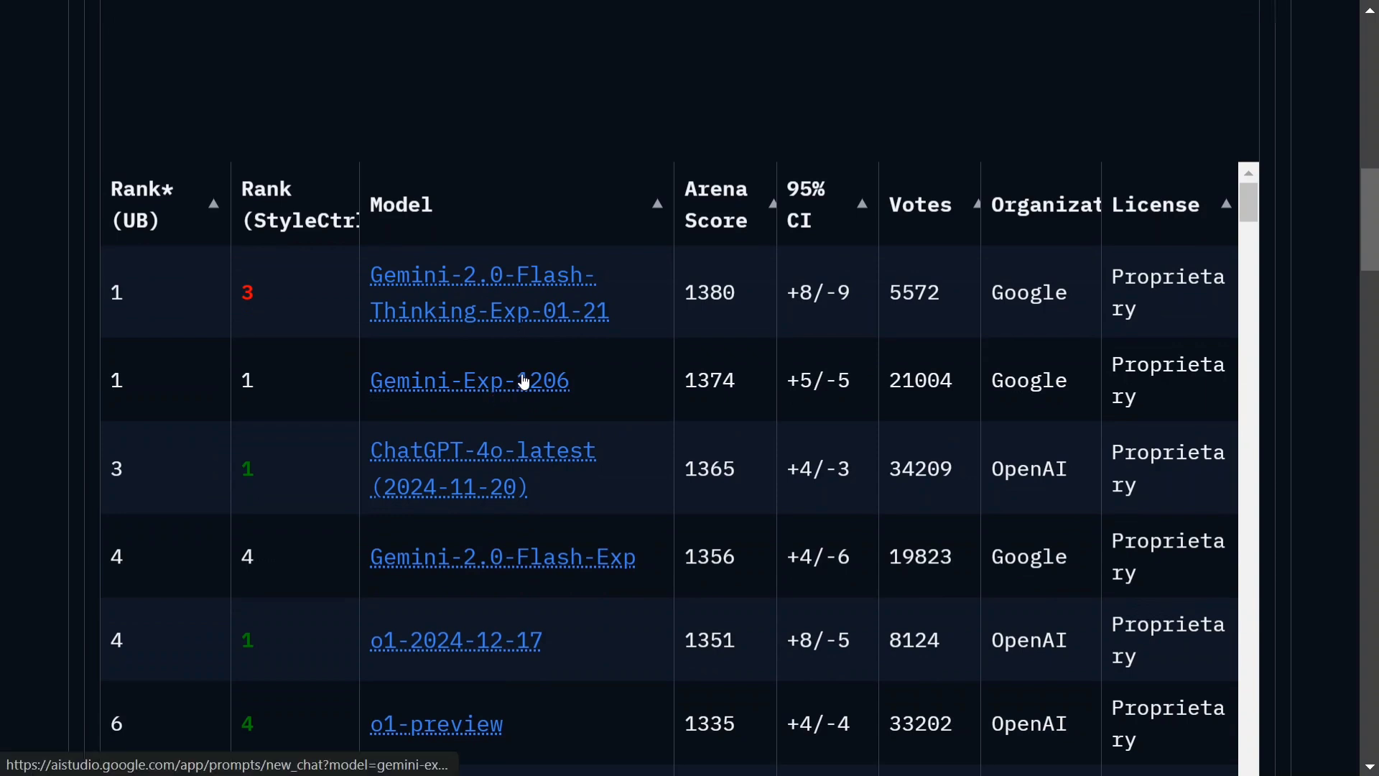
{"action": "mouse_move", "coordinate": [603, 328]}
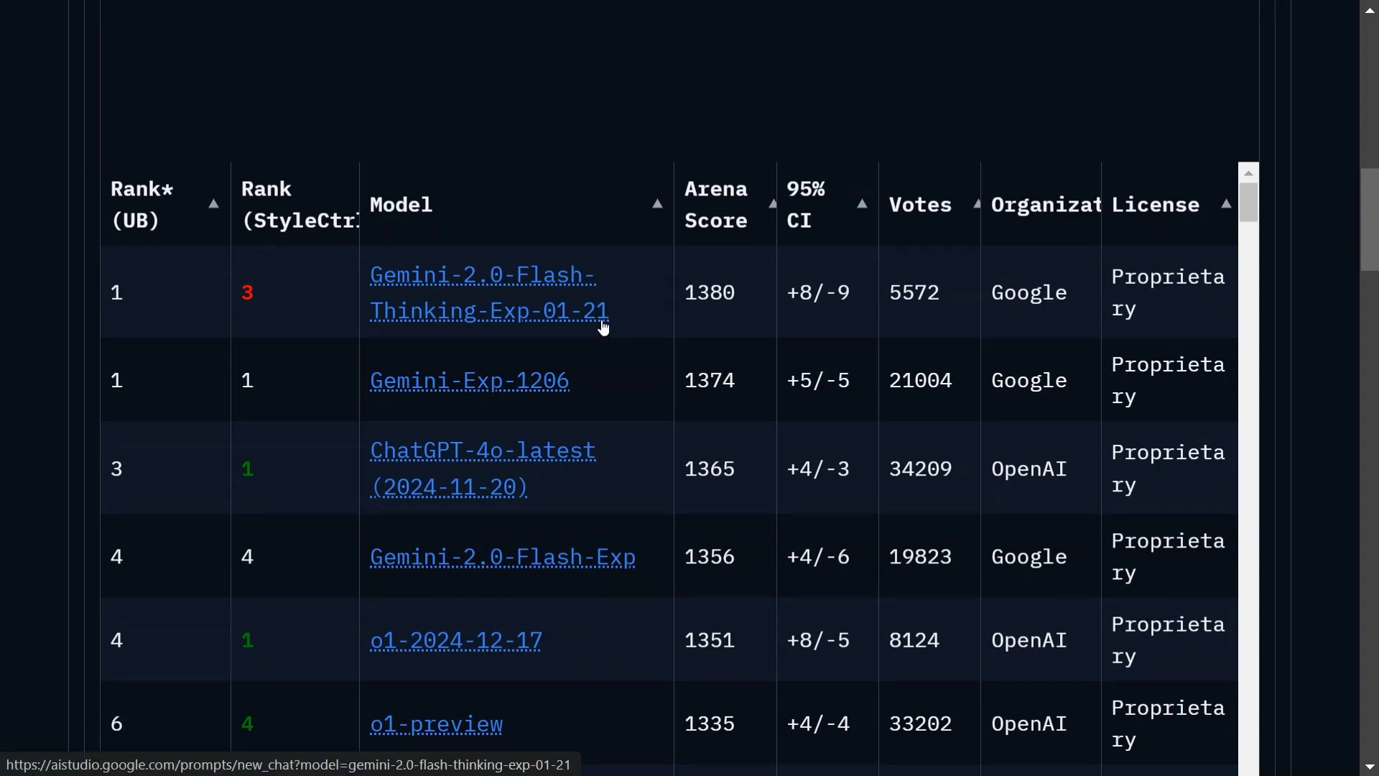
{"action": "mouse_move", "coordinate": [624, 314]}
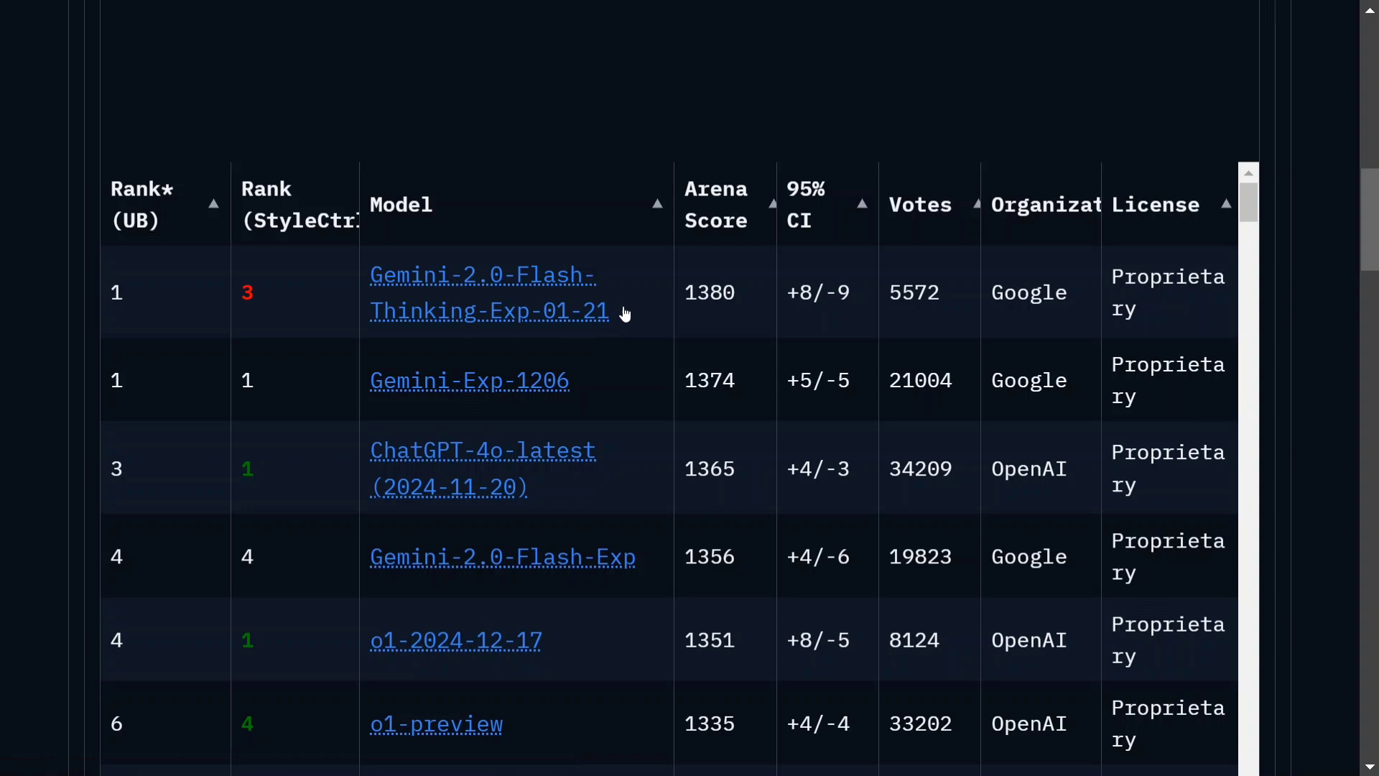
{"action": "mouse_move", "coordinate": [626, 310]}
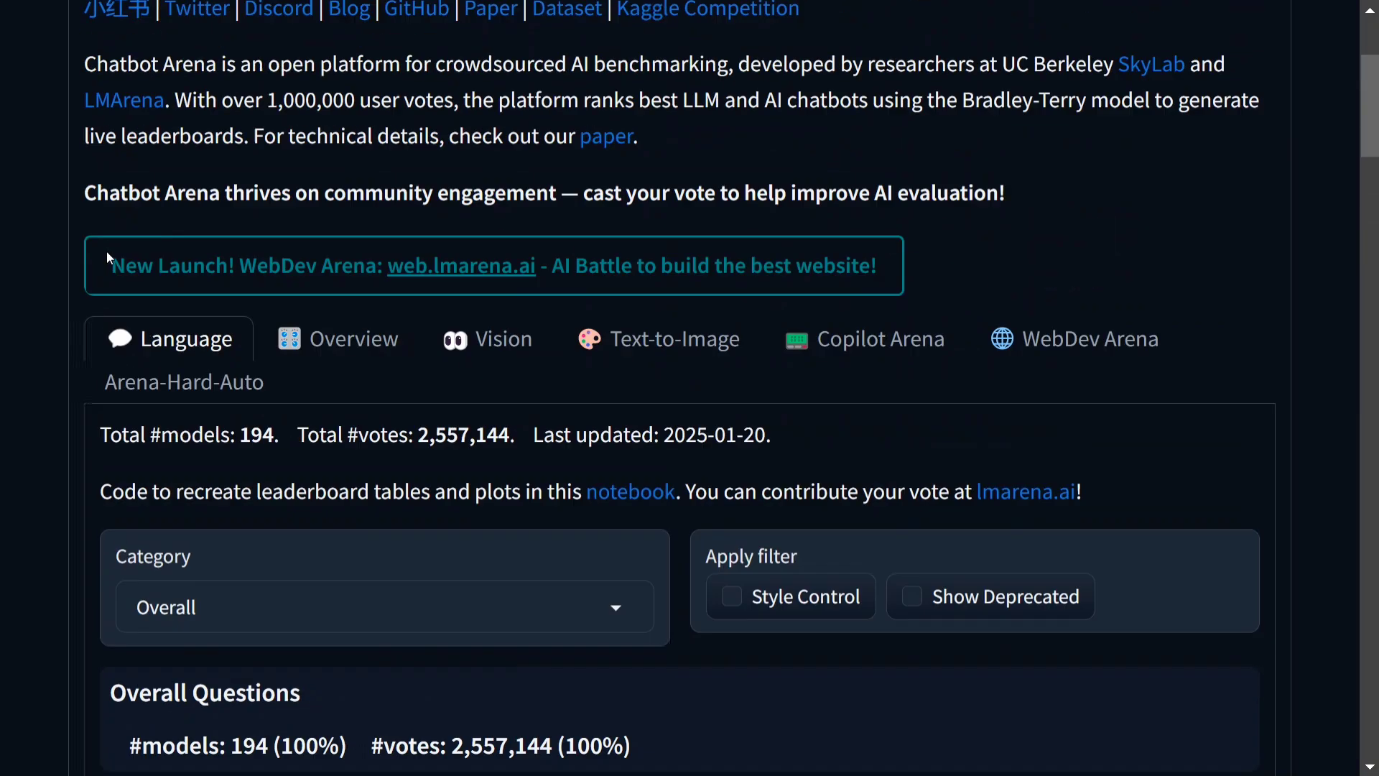
{"action": "scroll", "scroll_direction": "up", "scroll_amount": 3}
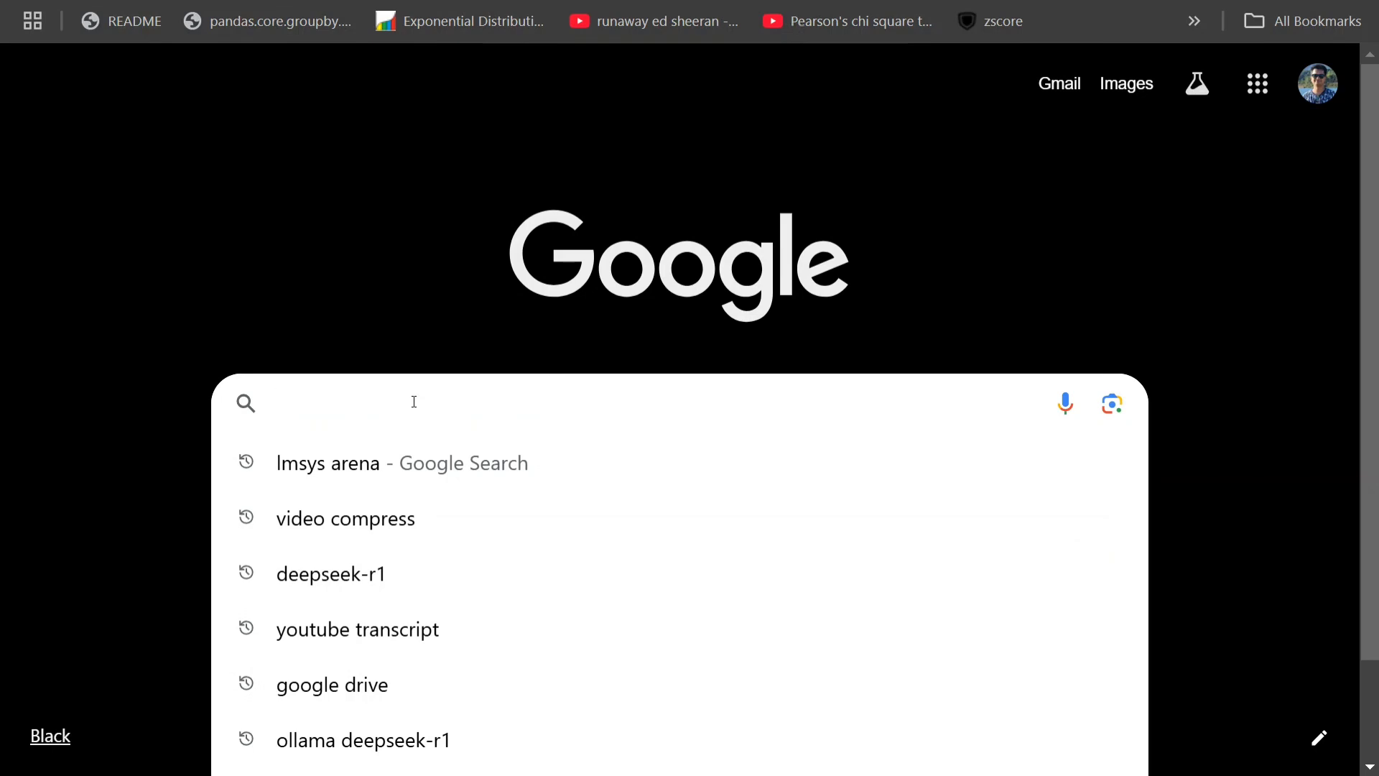
{"action": "type", "text": "google ai"}
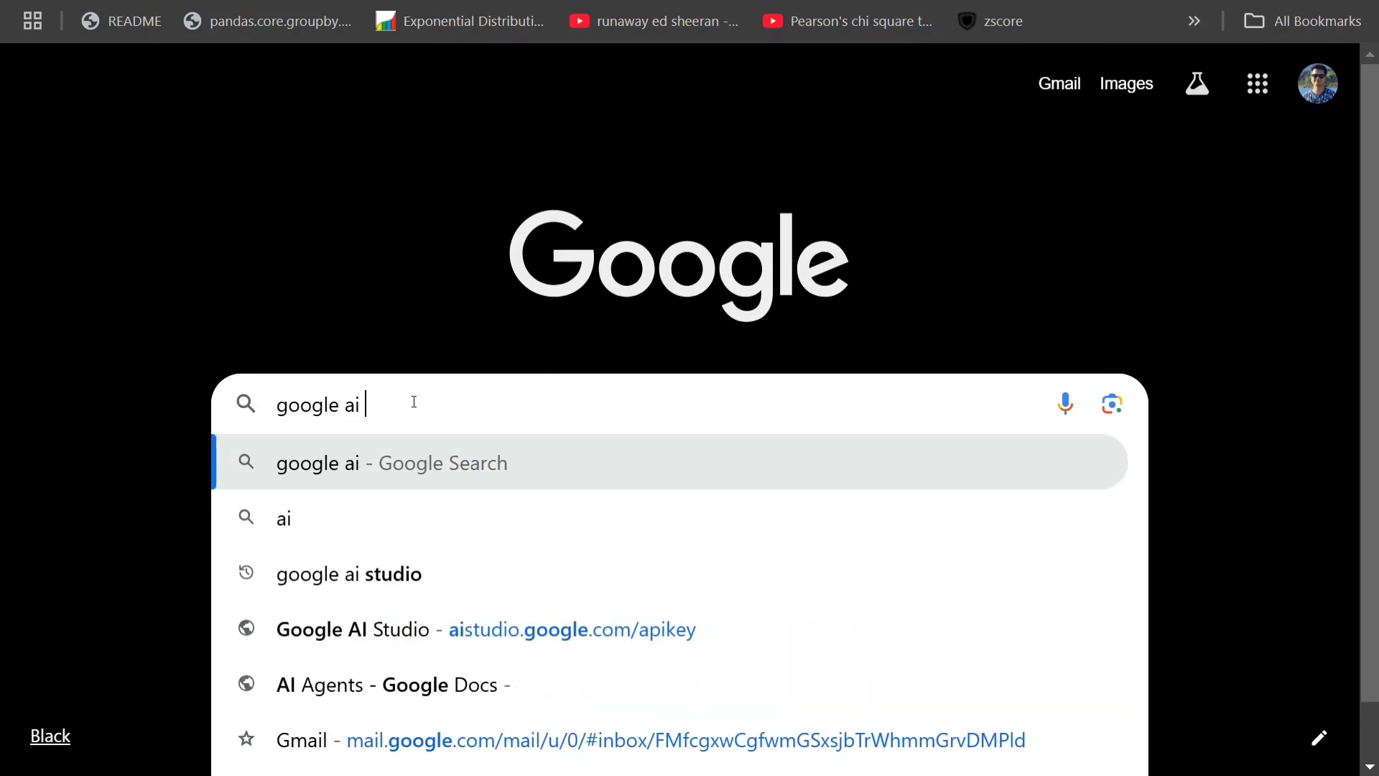
{"action": "left_click", "coordinate": [350, 573]}
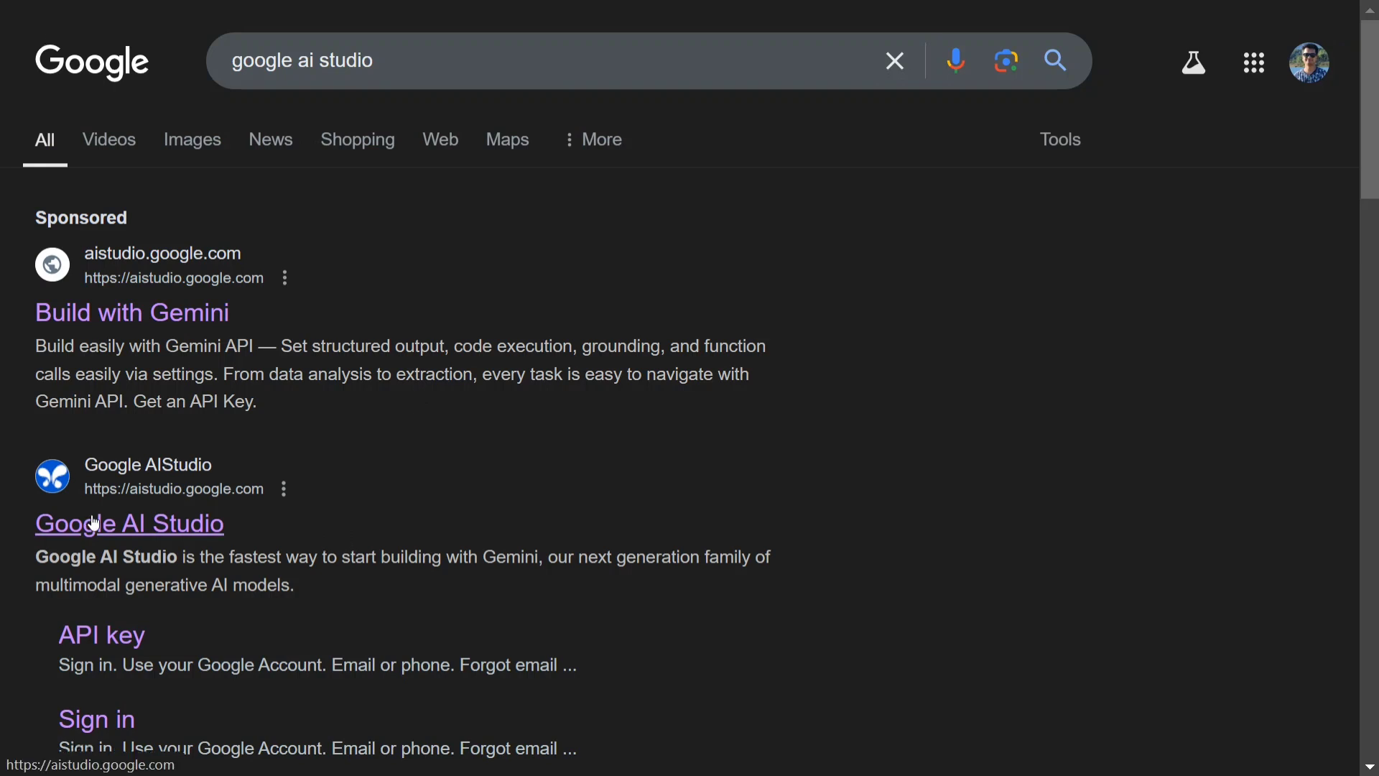
{"action": "mouse_move", "coordinate": [67, 432]}
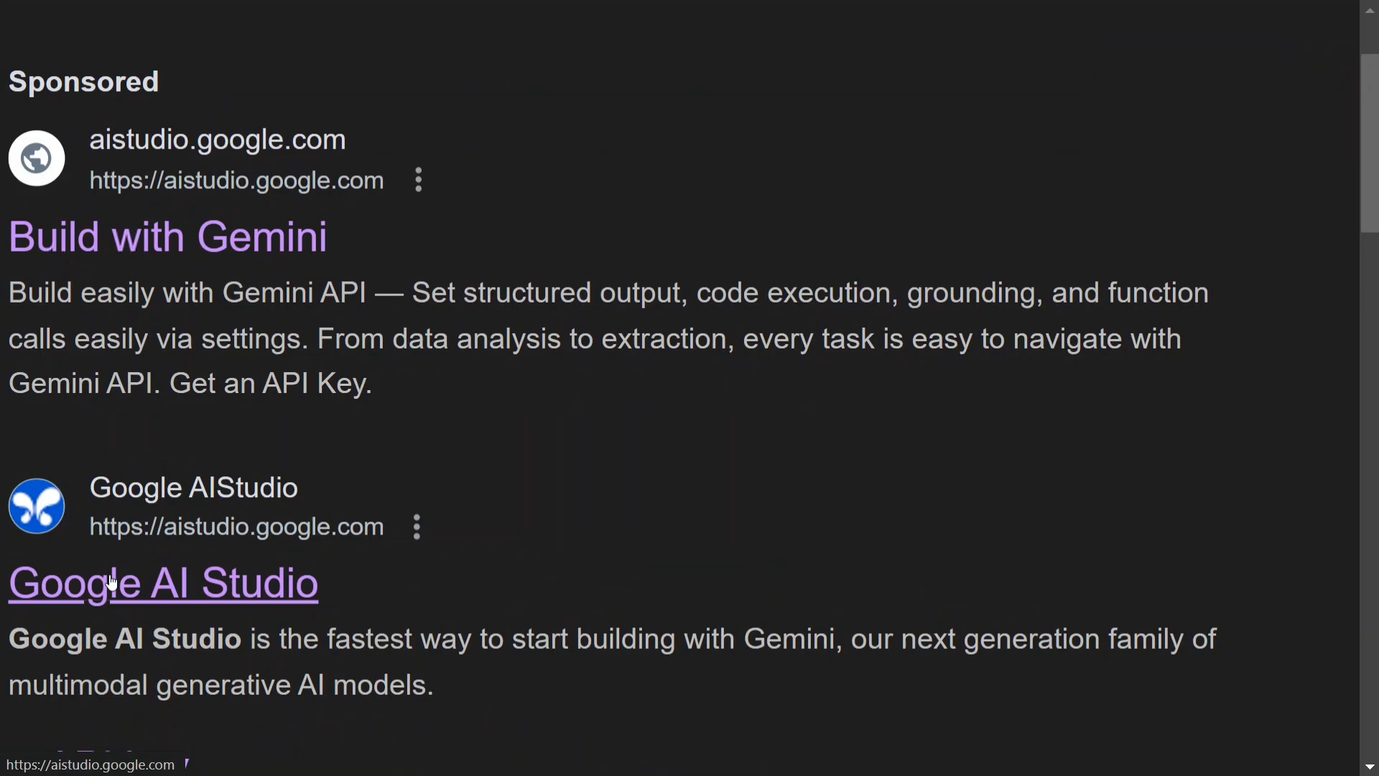
- Open the Google AI Studio site and select Gemini 2.0 Flash Thinking Experimental 01-21
{"action": "left_click", "coordinate": [164, 582]}
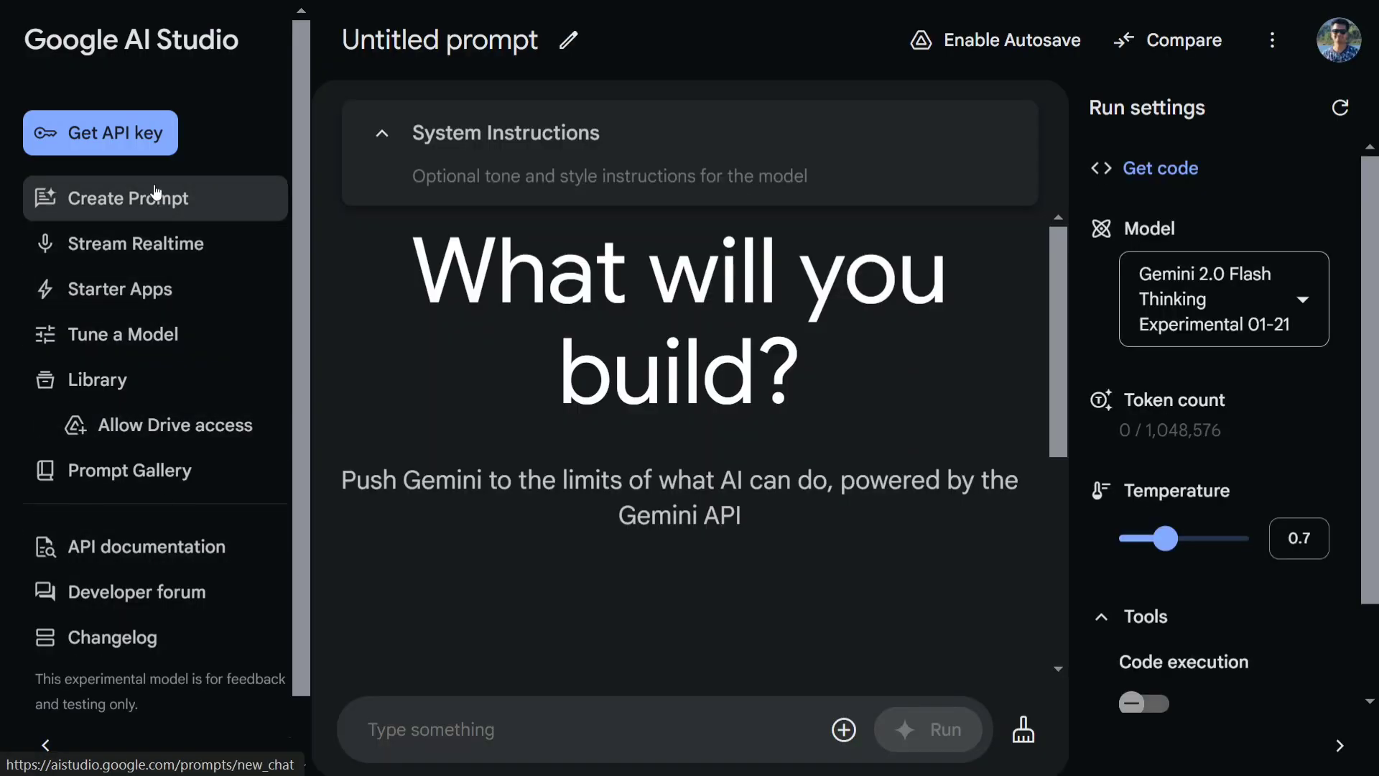
{"action": "mouse_move", "coordinate": [1221, 297]}
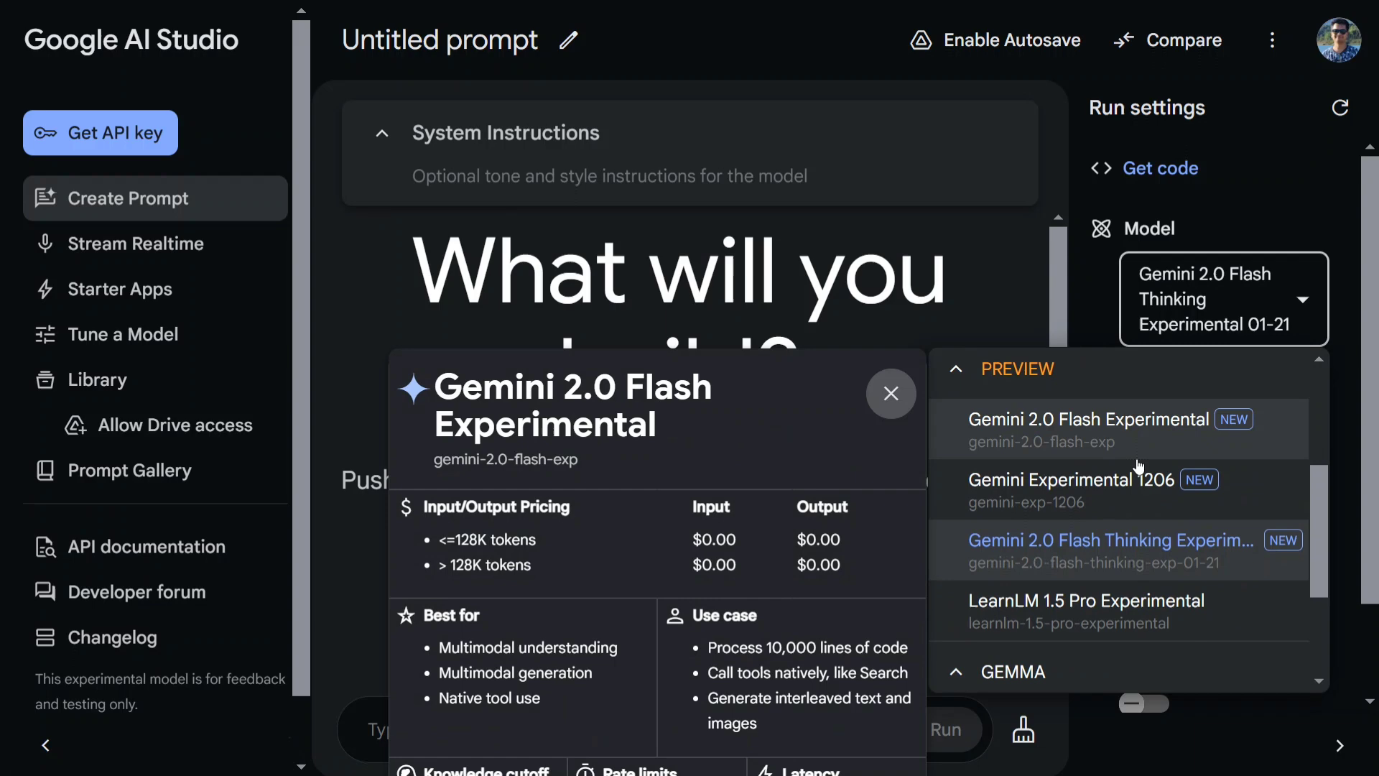
{"action": "left_click", "coordinate": [889, 393]}
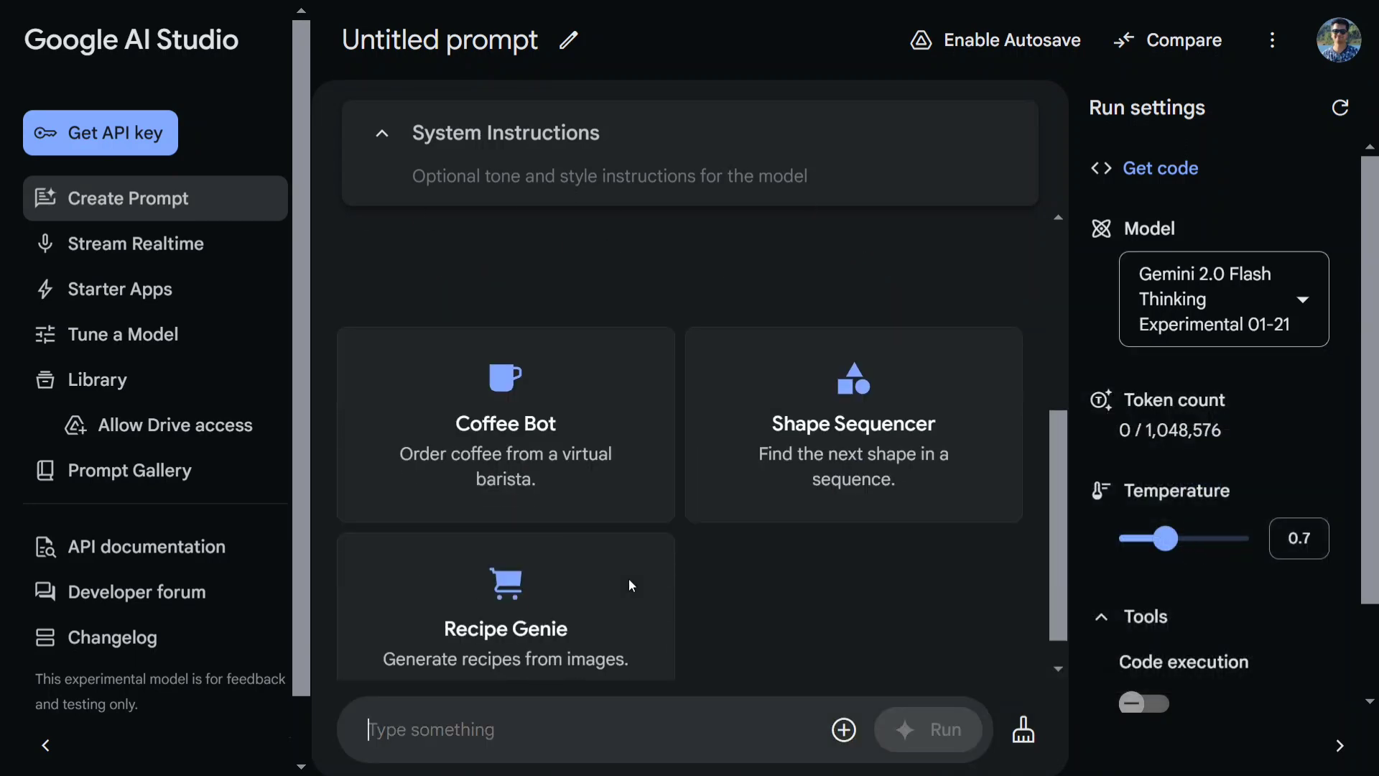
{"action": "mouse_move", "coordinate": [630, 586]}
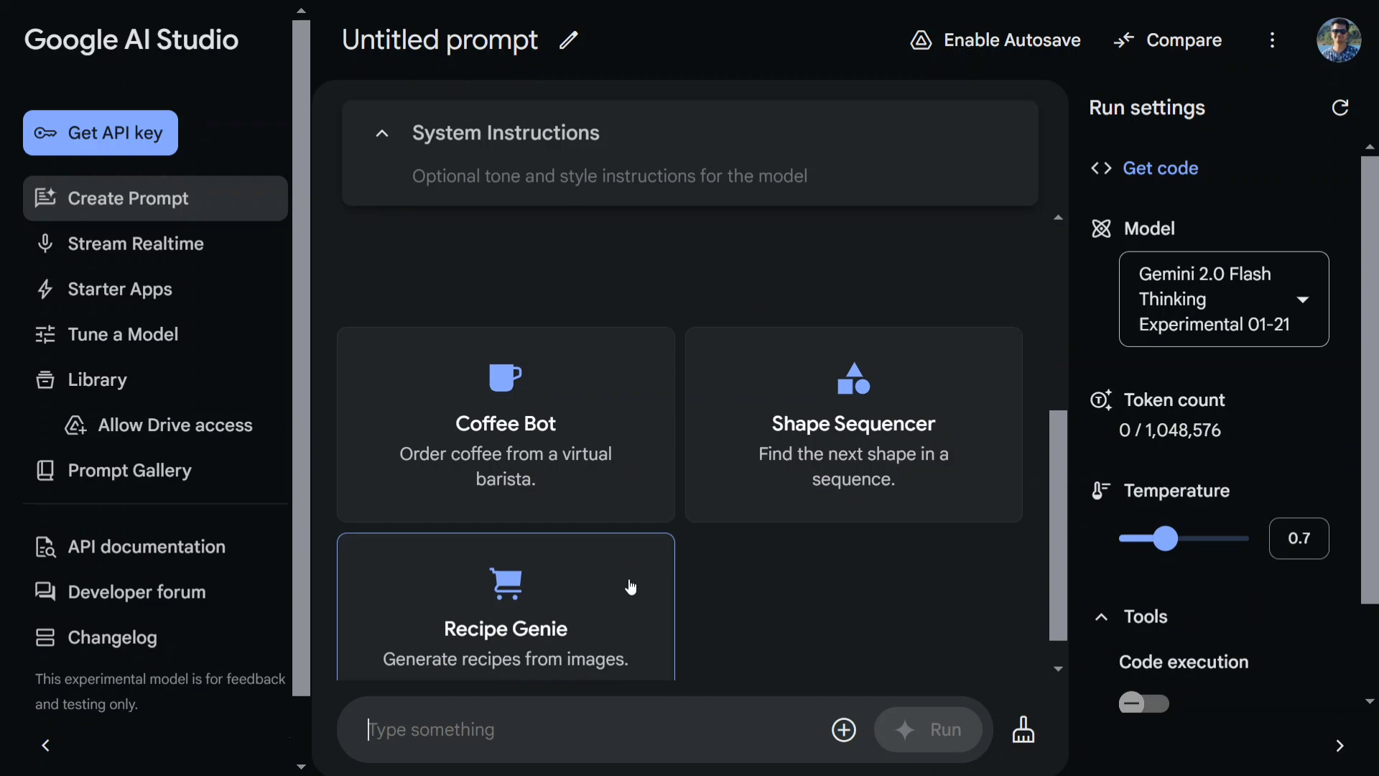
- Send the prompt 'what is 2+9-98x1' to the model
{"action": "type", "text": "what is 2+9-98"}
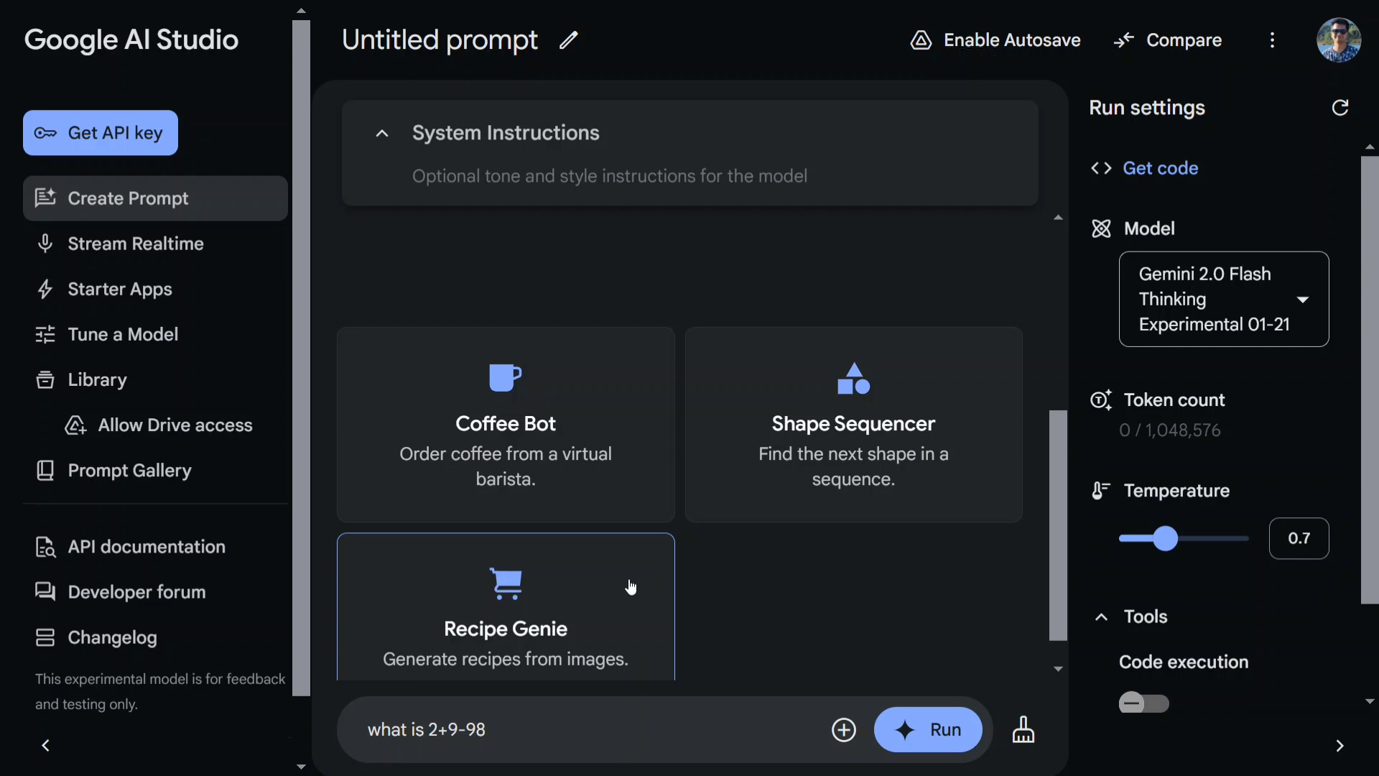
{"action": "type", "text": "x"}
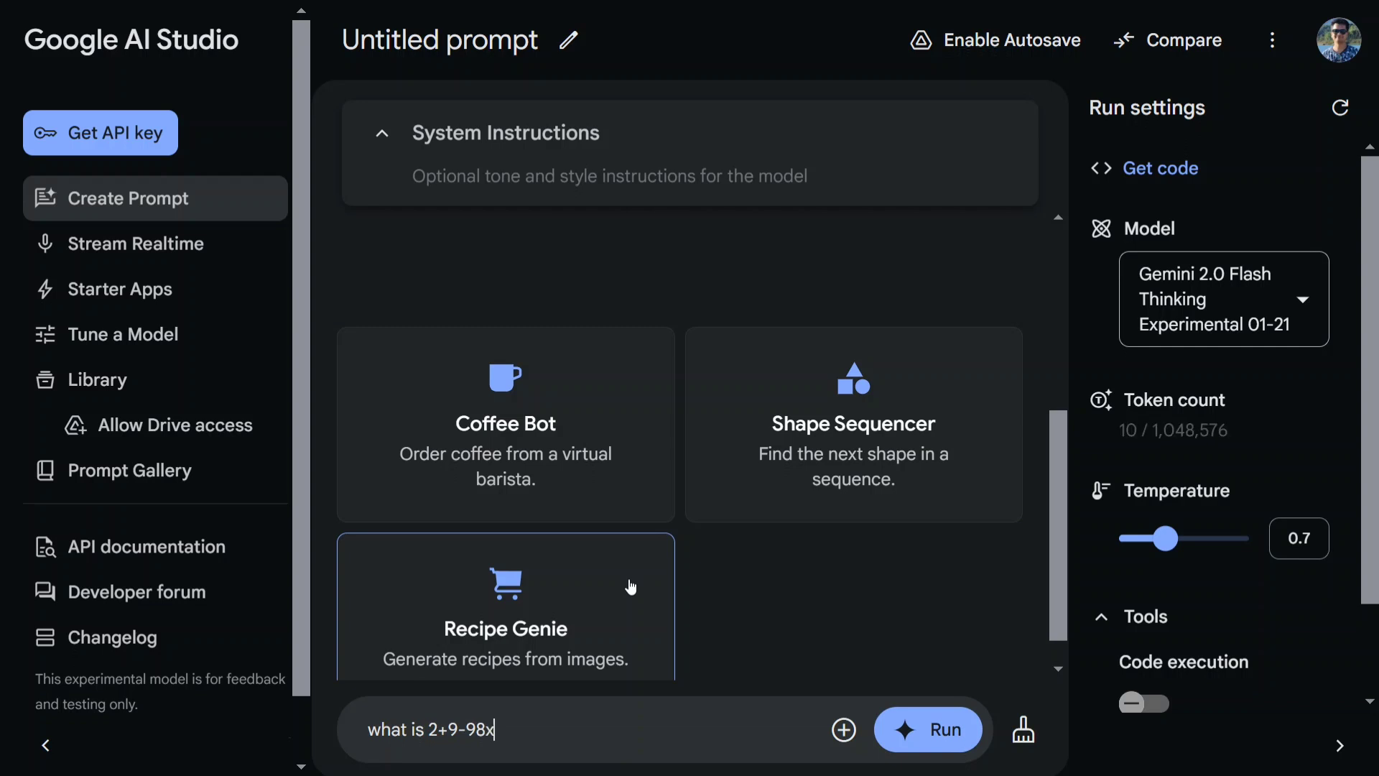
{"action": "type", "text": "1"}
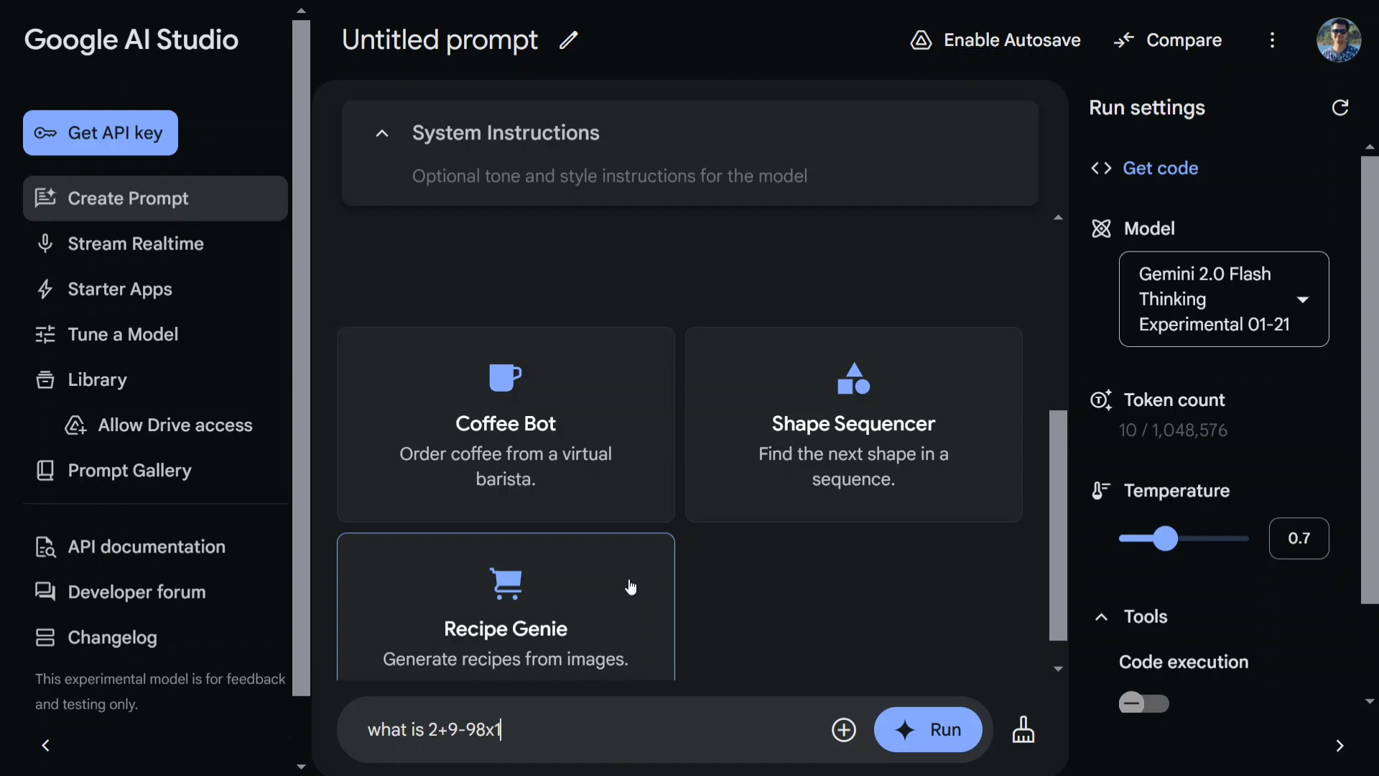
{"action": "left_click", "coordinate": [928, 729]}
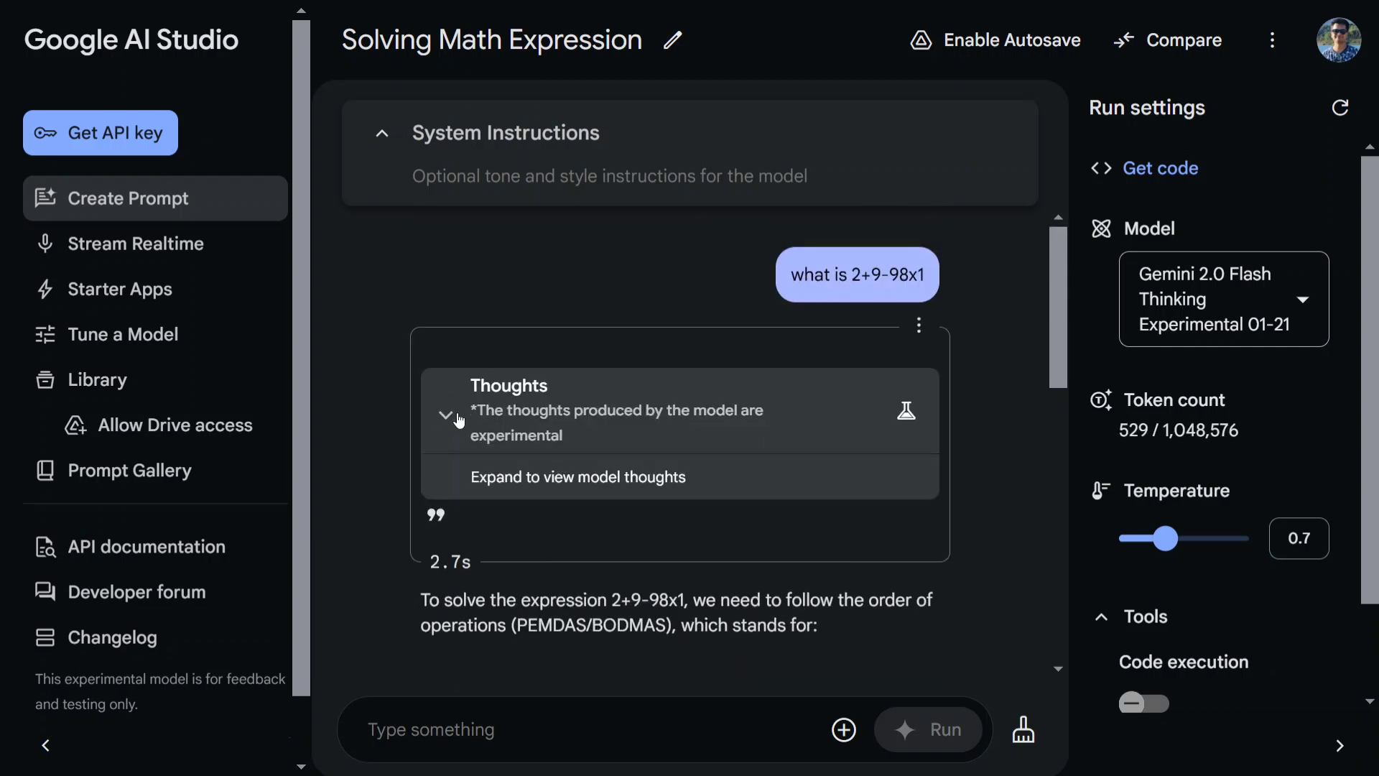
{"action": "mouse_move", "coordinate": [451, 420]}
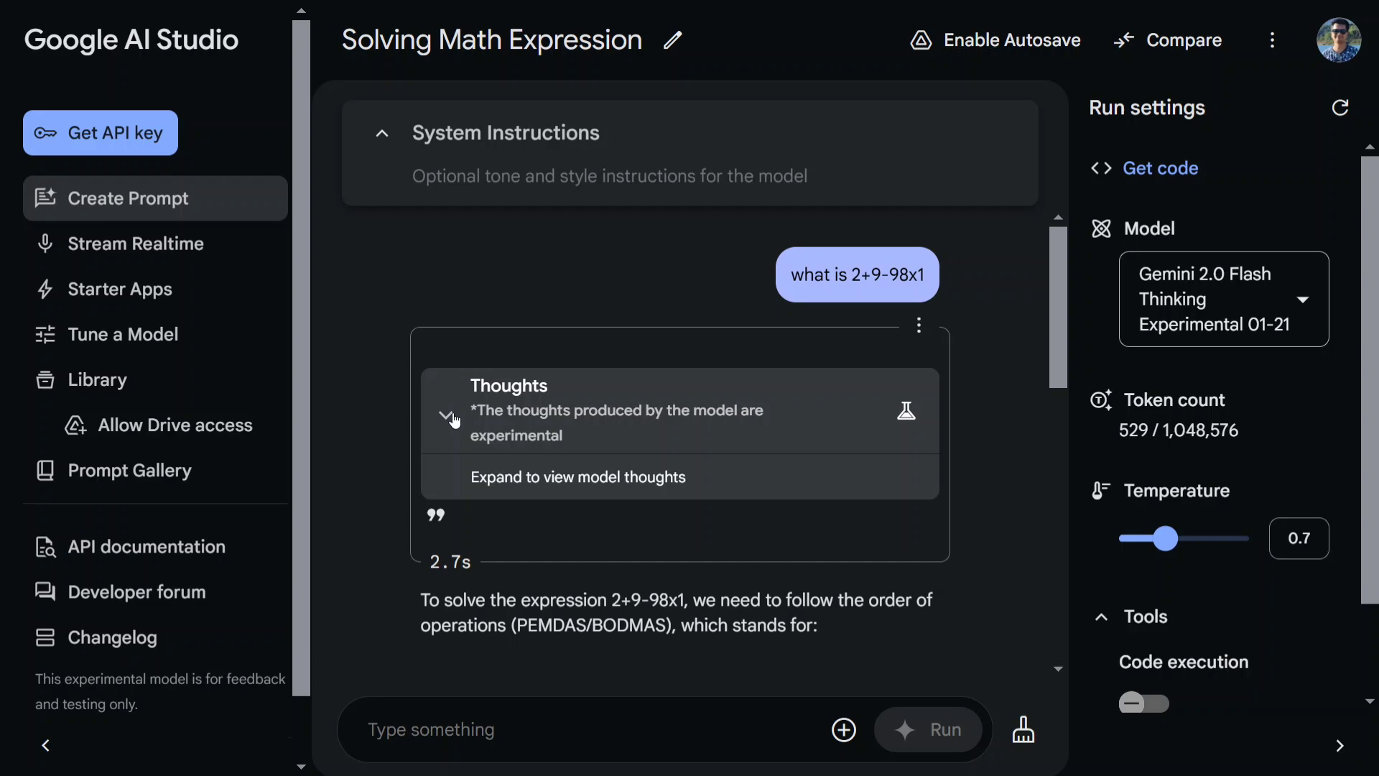
{"action": "mouse_move", "coordinate": [454, 416]}
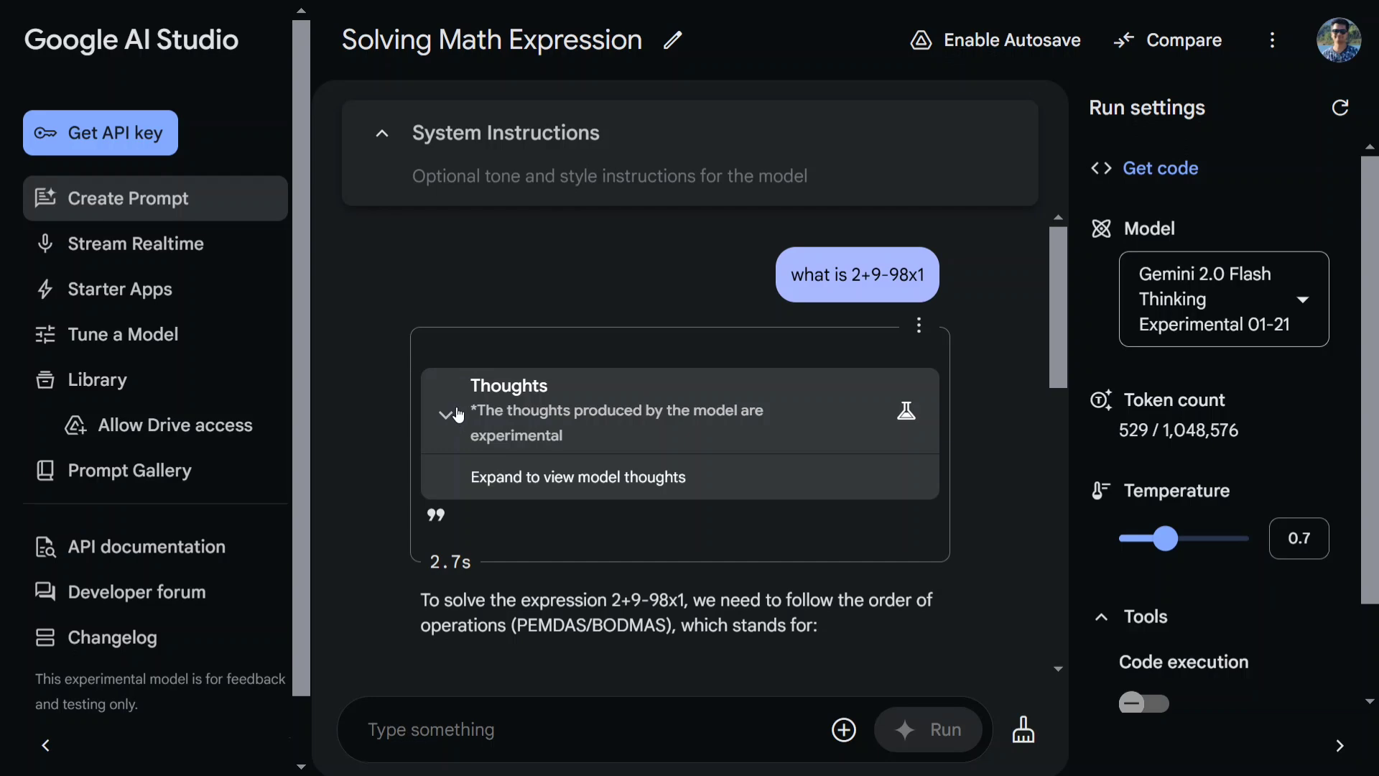
- Scroll through the step-by-step response to the boxed final answer -87
{"action": "scroll", "scroll_direction": "down", "scroll_amount": 3}
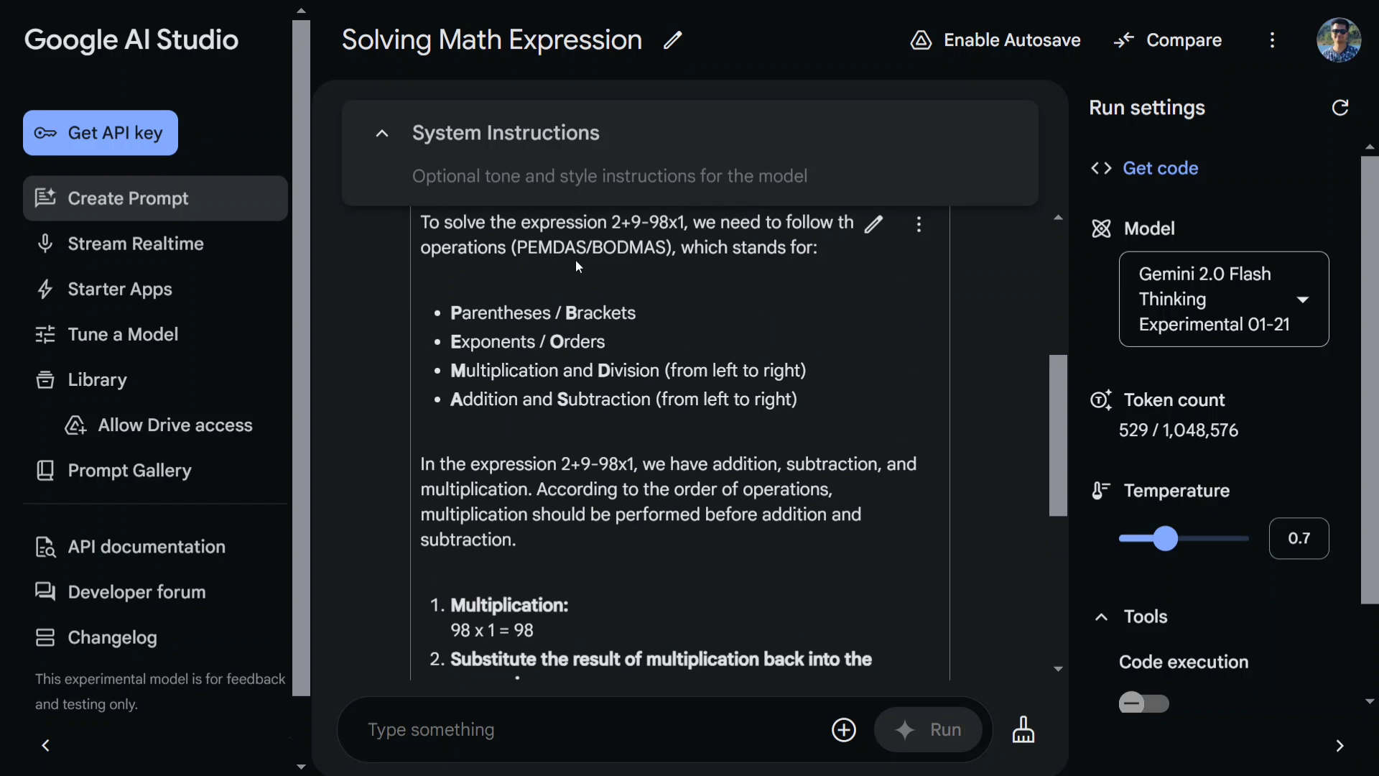
{"action": "mouse_move", "coordinate": [710, 341]}
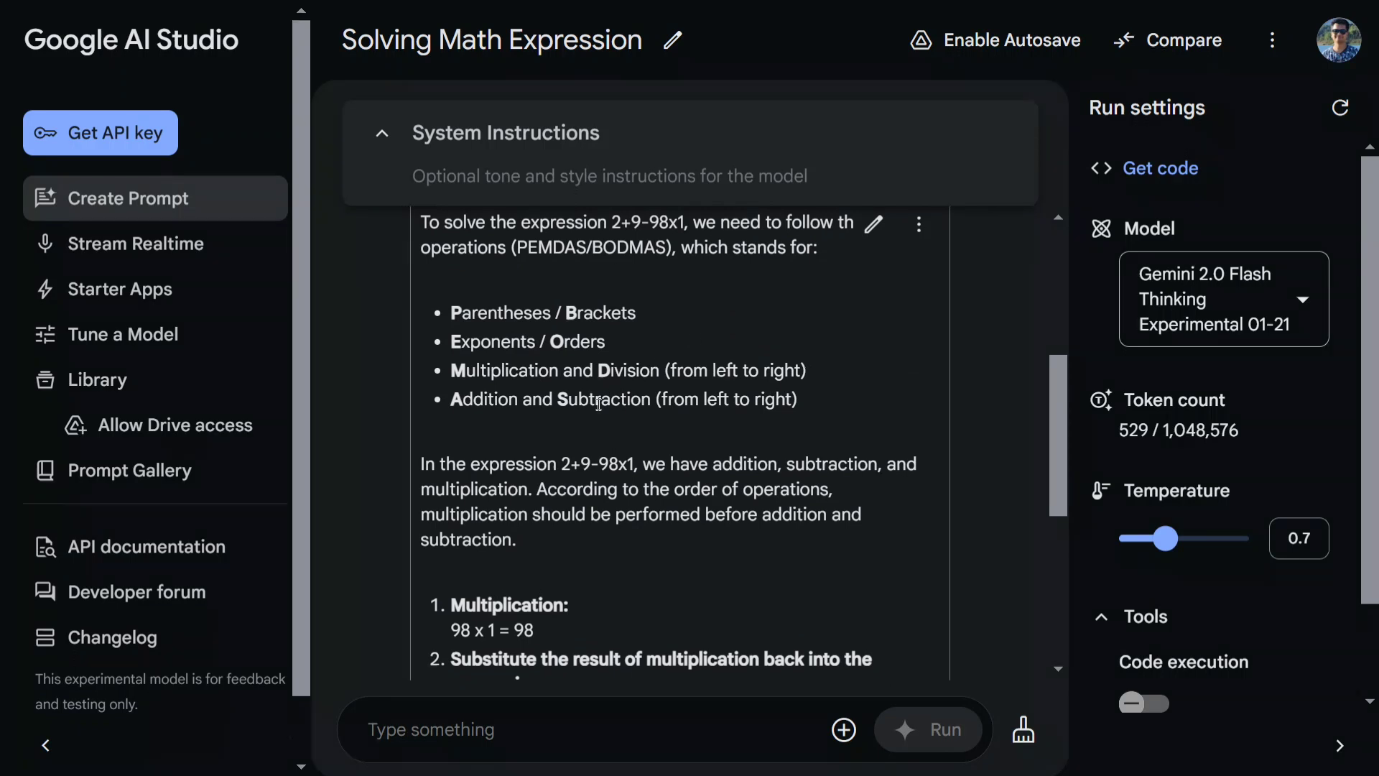
{"action": "scroll", "scroll_direction": "down", "scroll_amount": 3}
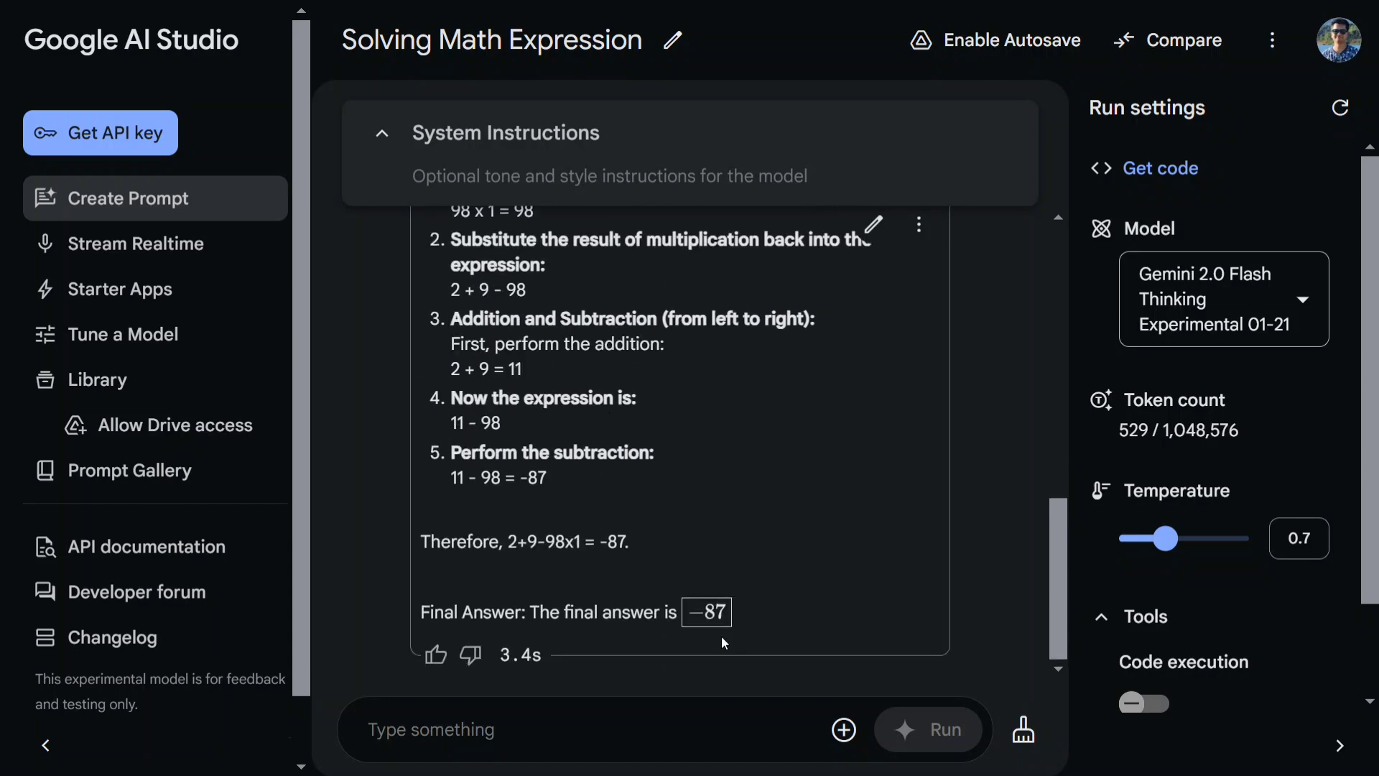
{"action": "mouse_move", "coordinate": [737, 603]}
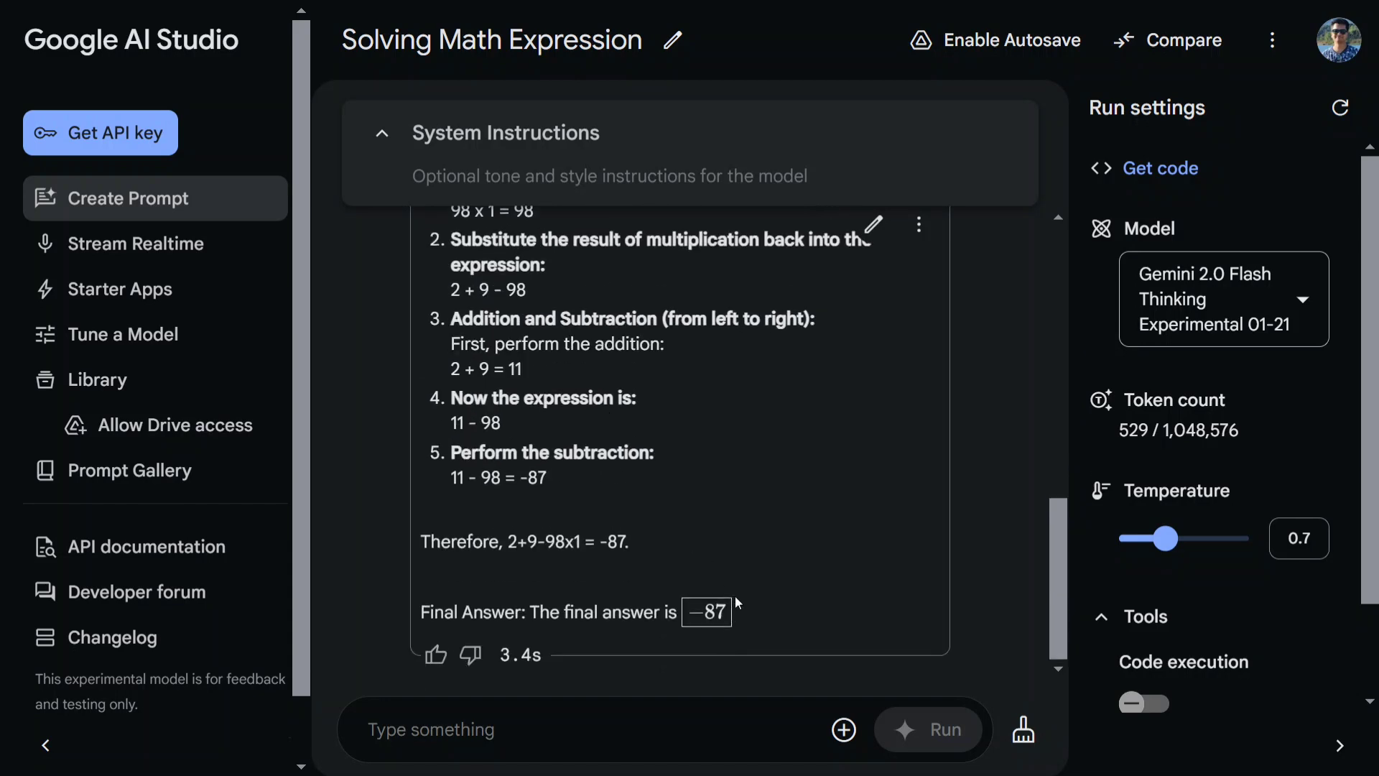